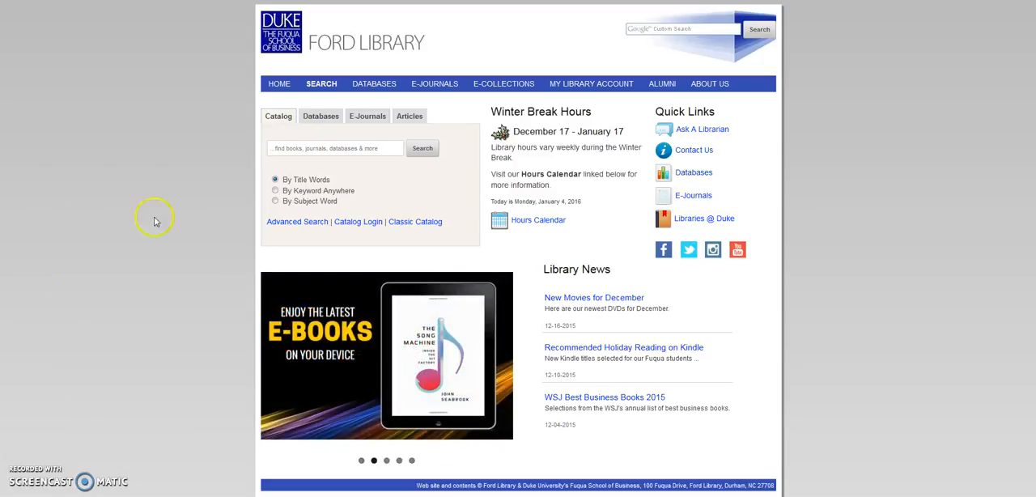
Step: Open the Ford Library's A–Z list of business databases from the DATABASES menu
left_click(373, 83)
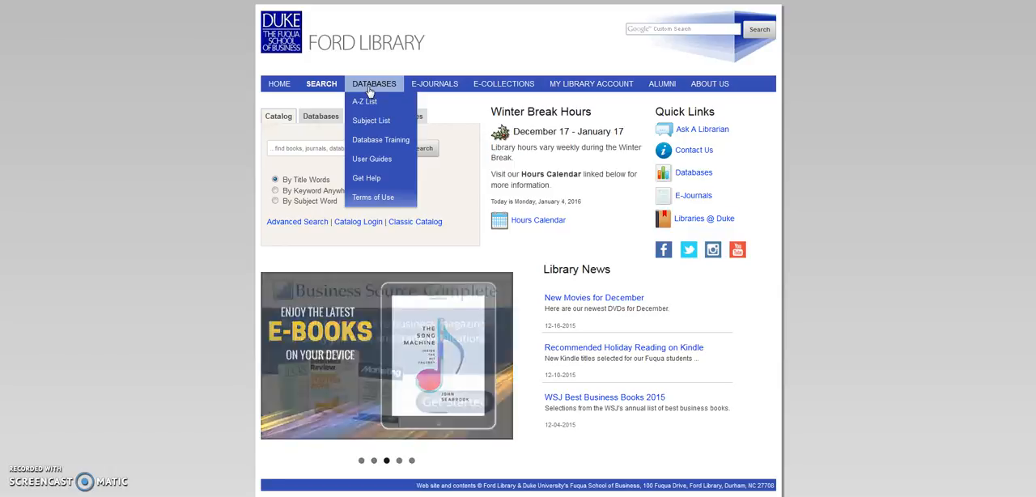
left_click(363, 102)
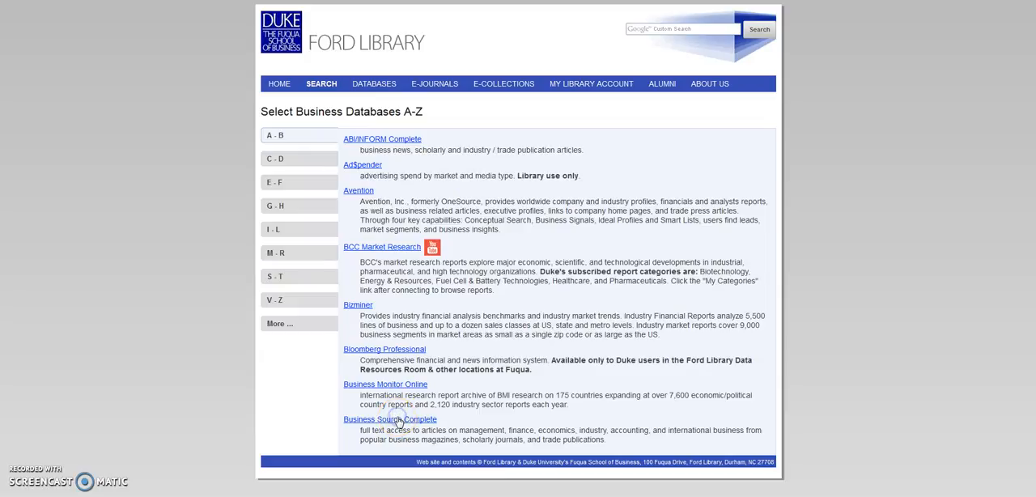
Step: Open Business Source Complete from the A–Z database list
left_click(389, 419)
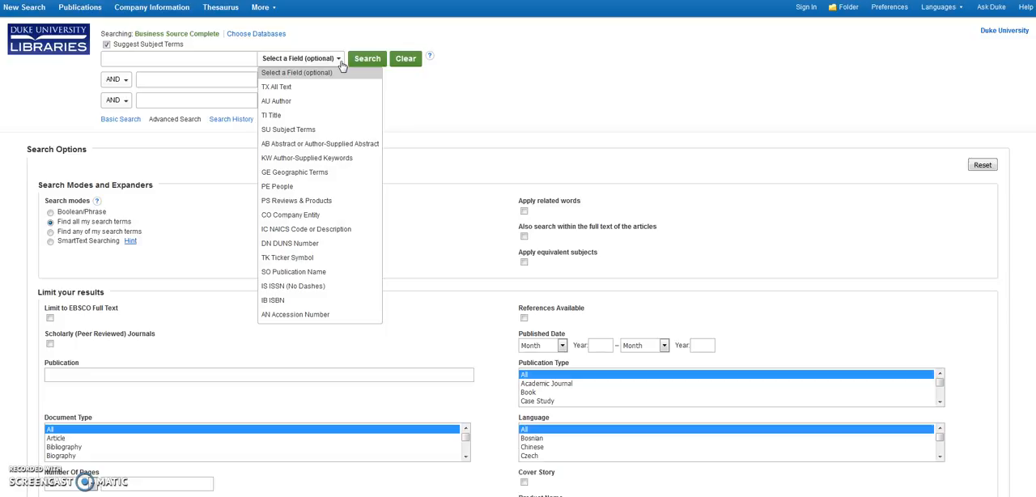
mouse_move(317, 187)
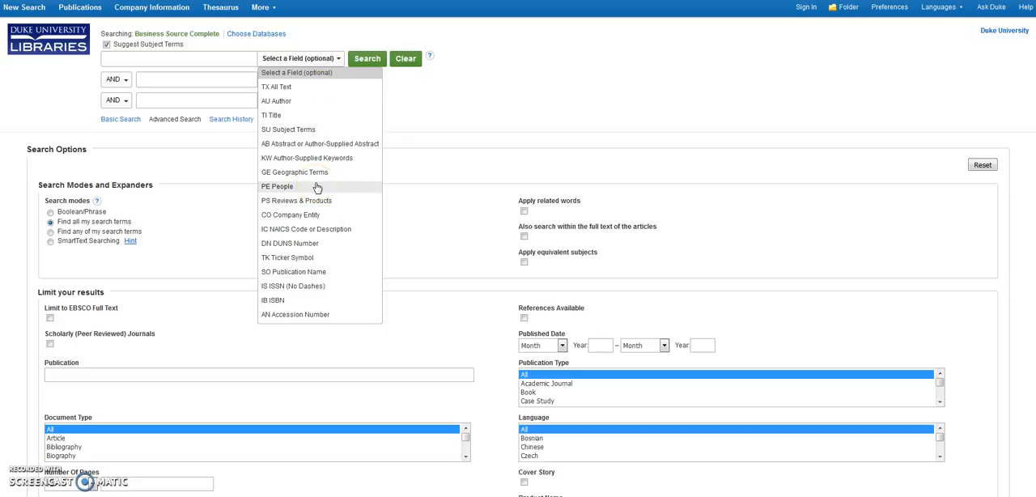
Step: Search the CO Company Entity field for medtronic, picking it from the suggested terms
left_click(289, 215)
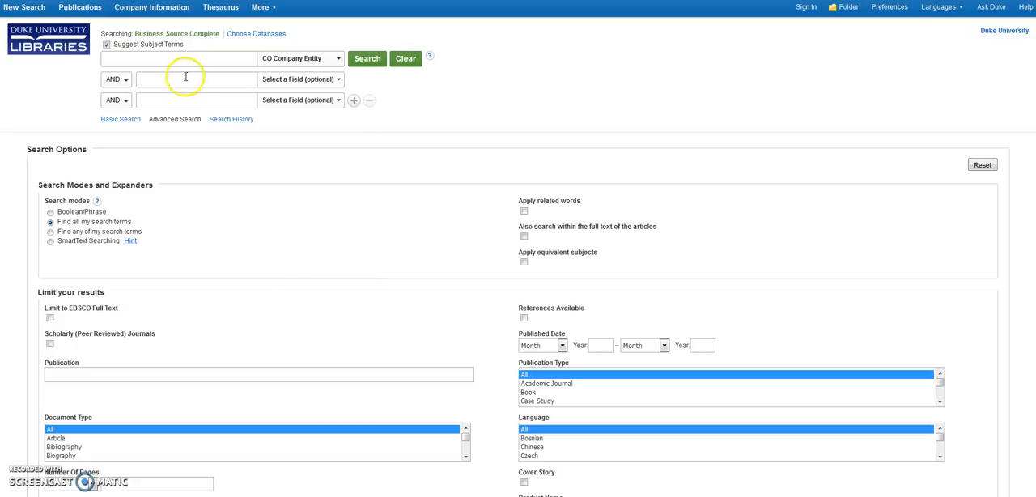
type("medtronic")
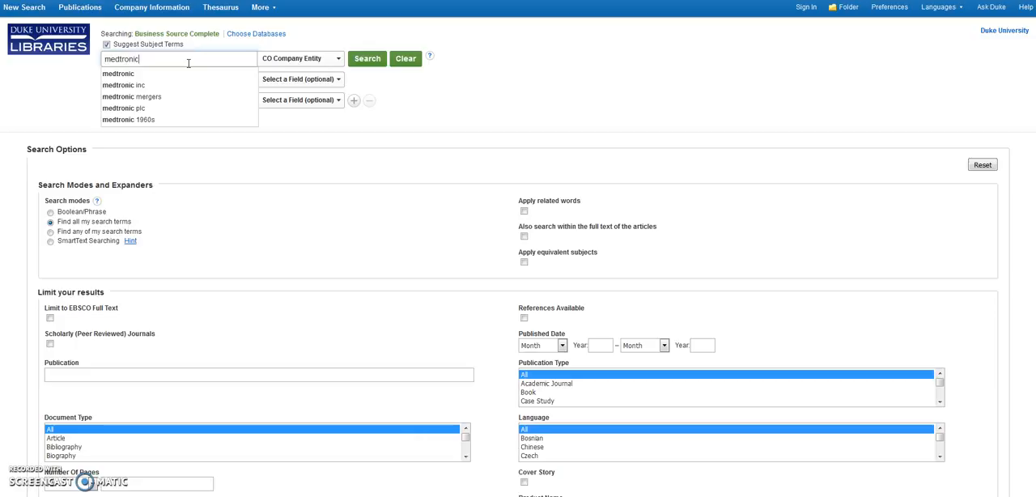
left_click(367, 58)
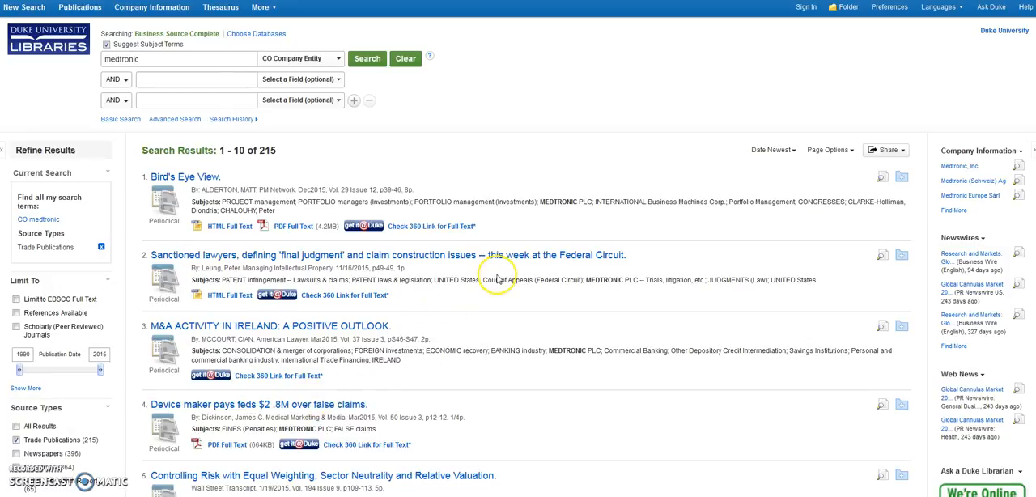
Step: Scroll to the Medtronic–Covidien Deals of the Year 2014 record and its abstract
scroll("down", 3)
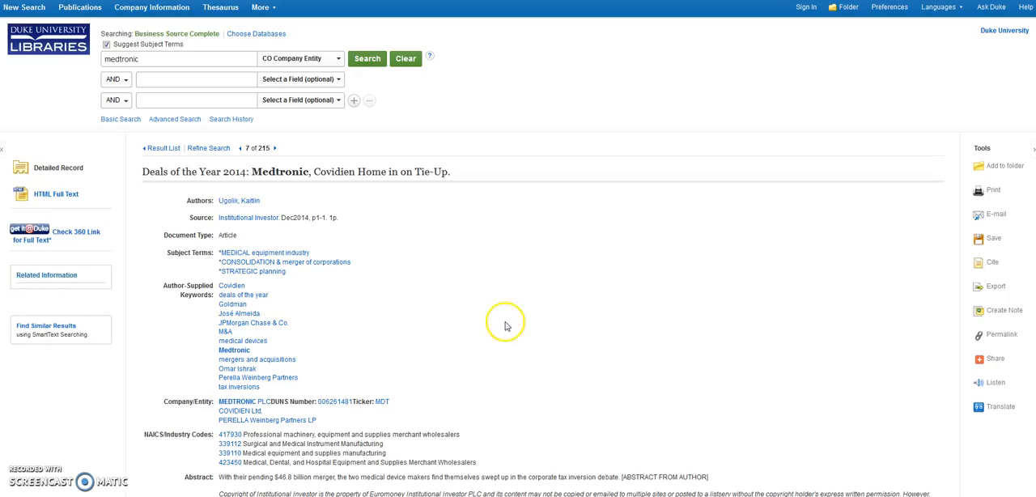
scroll("down", 3)
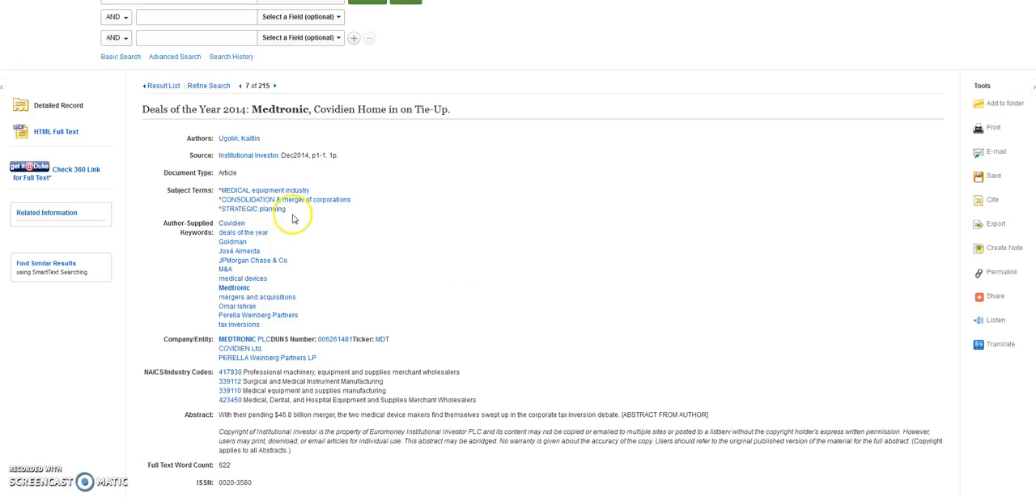
mouse_move(296, 219)
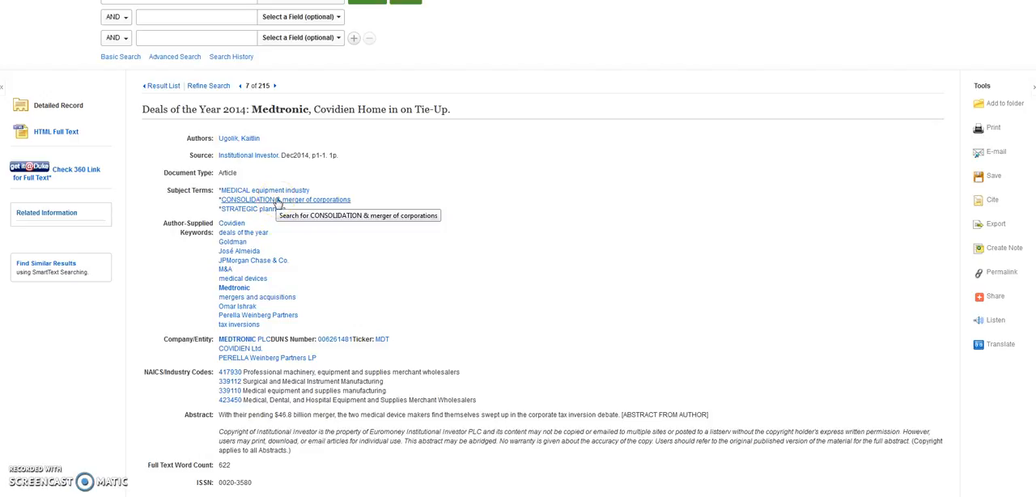
mouse_move(738, 194)
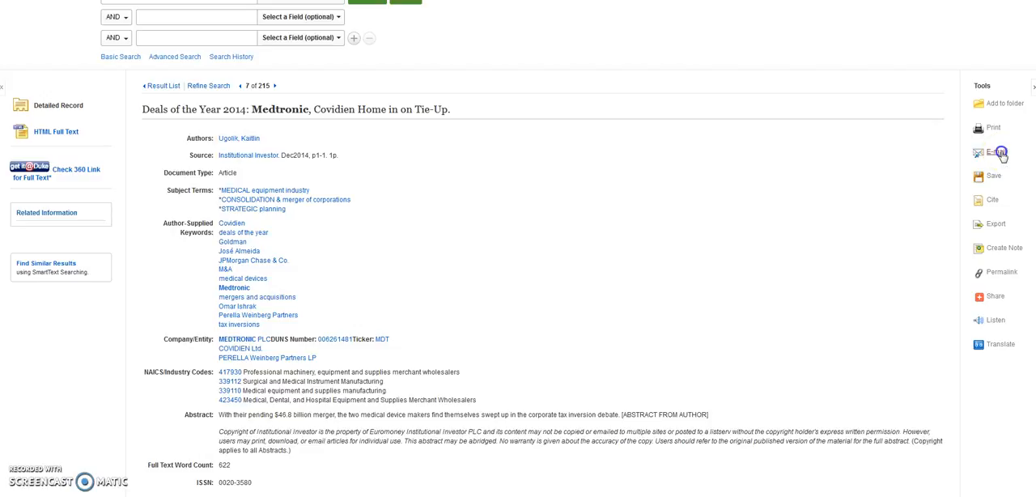
Step: Go back from the article record to the medtronic trade publication result list
left_click(994, 151)
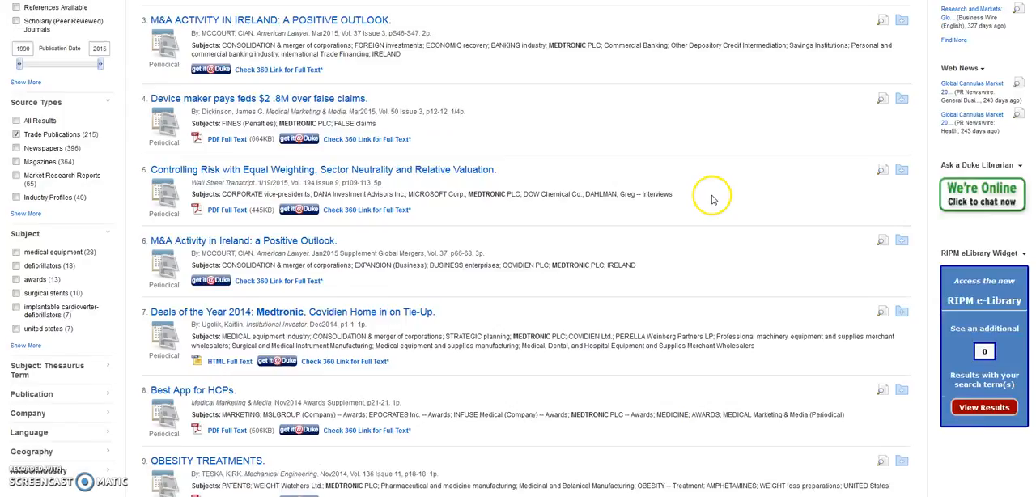
Step: Add the Bird's Eye View article to the folder and start e-mailing all four articles
scroll("up", 3)
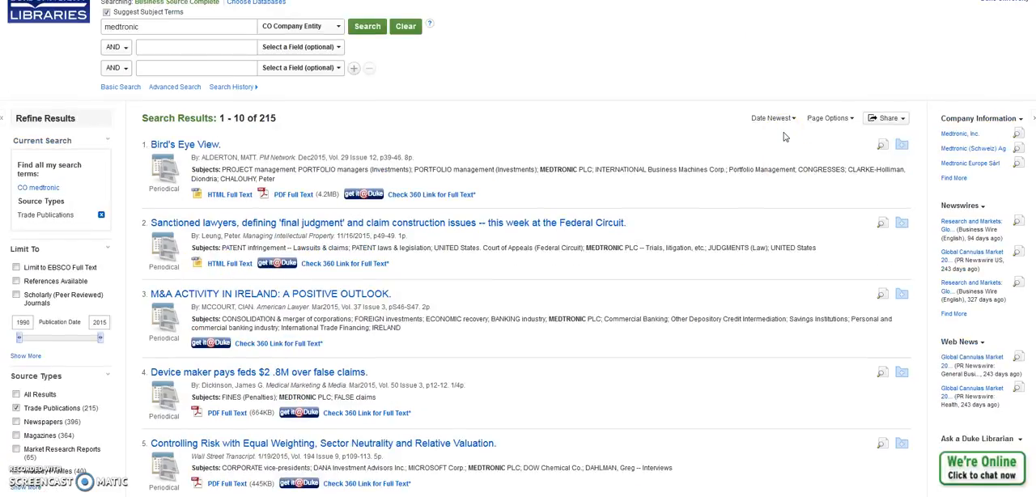
left_click(899, 147)
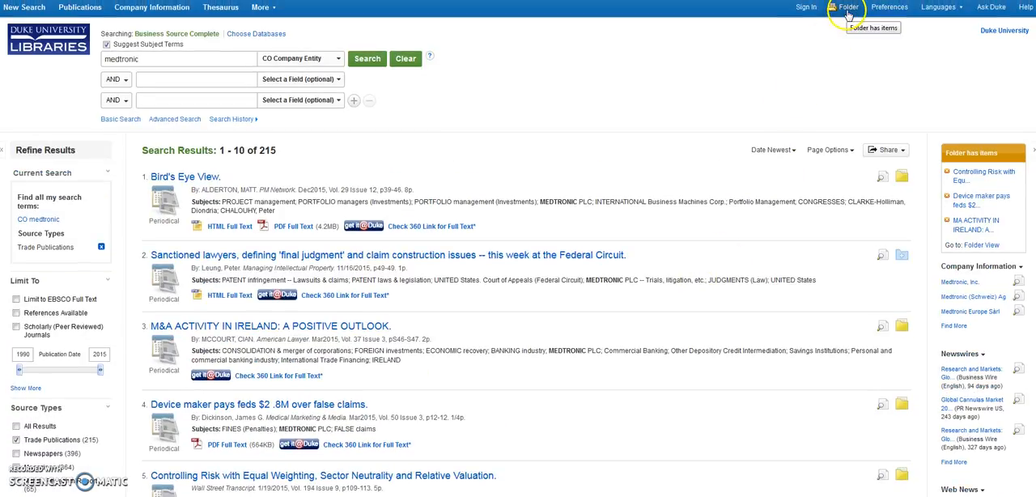
left_click(845, 7)
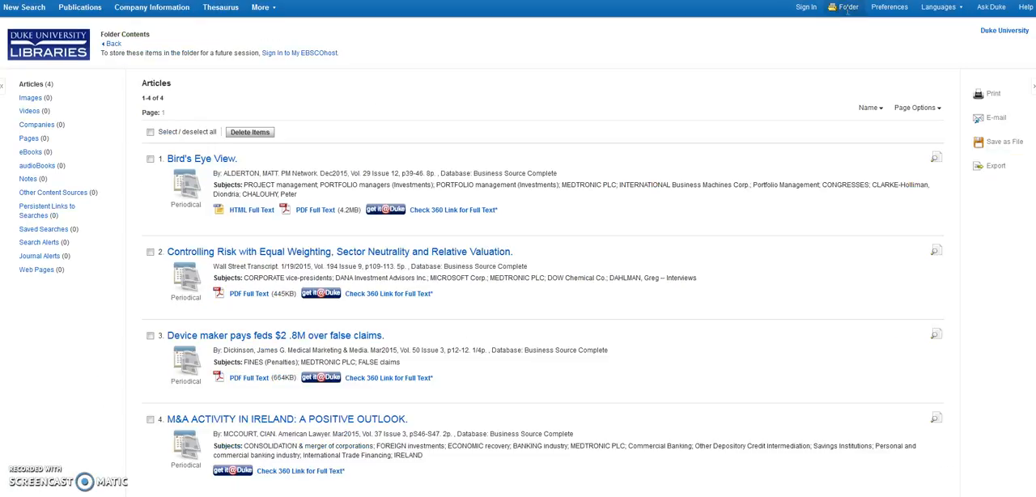
mouse_move(897, 258)
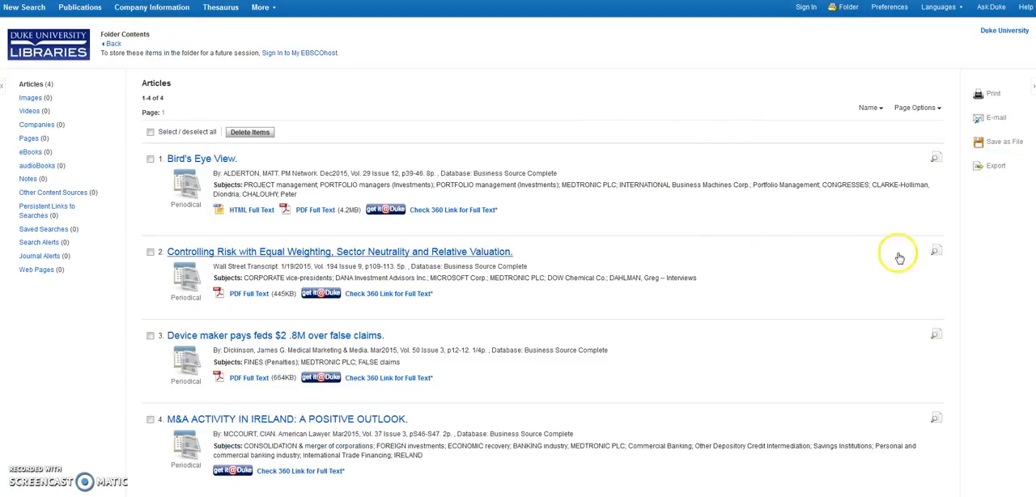
left_click(995, 118)
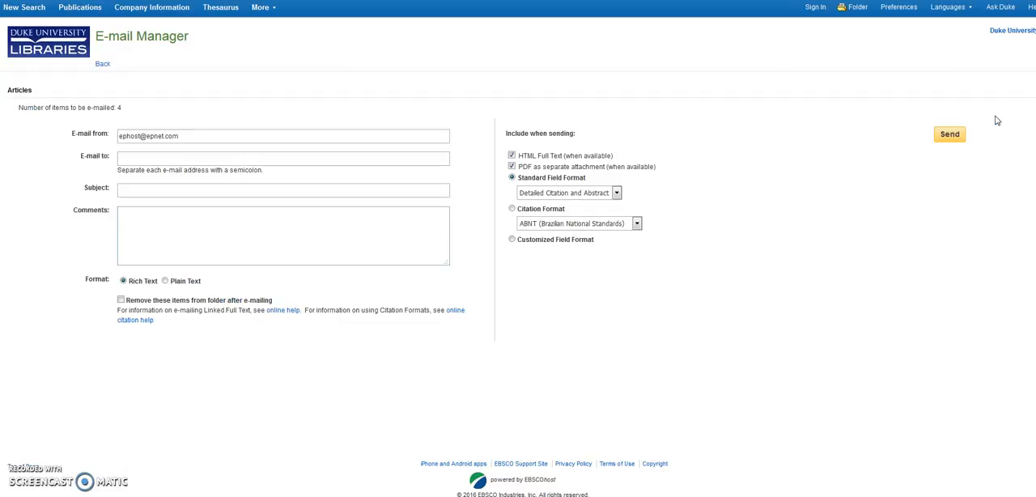
left_click(139, 158)
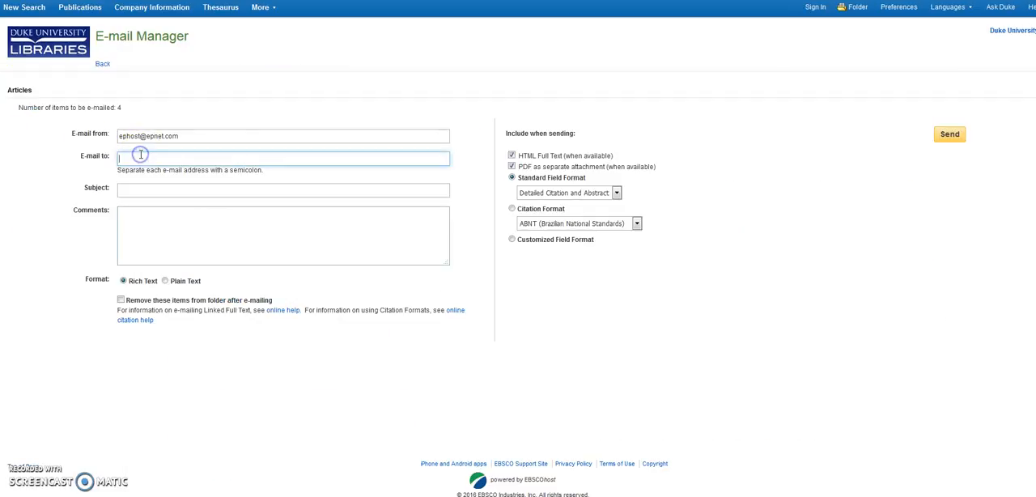